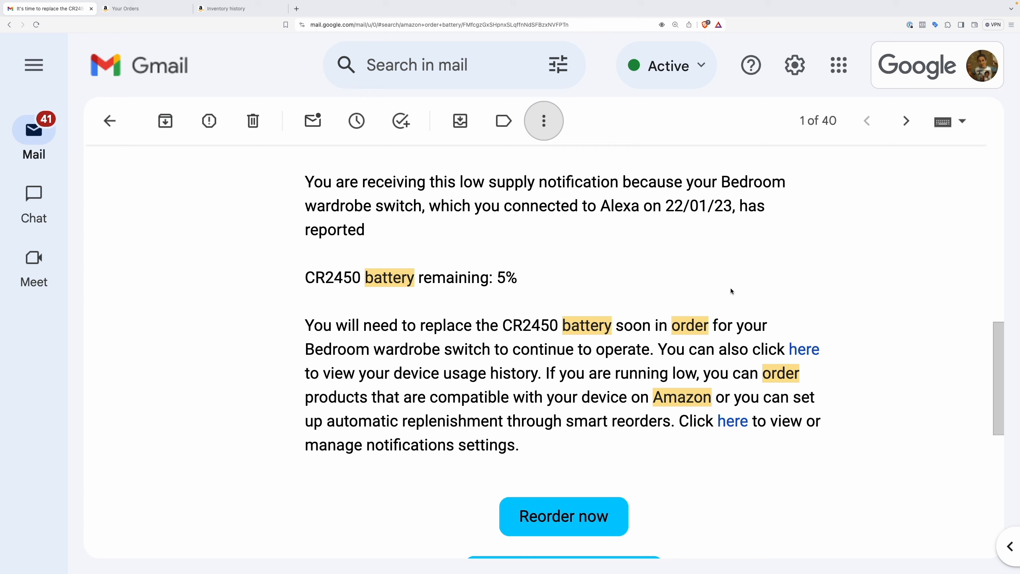
# Show the 27 November 2016 Amazon order containing the Philips Hue dimmer switch.
pyautogui.moveTo(305, 277); pyautogui.dragTo(479, 277)
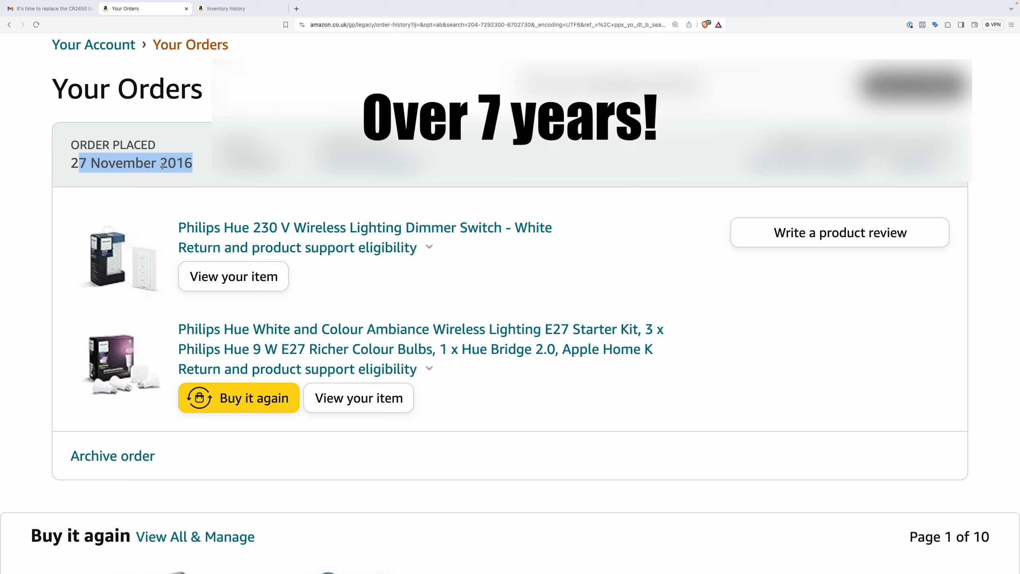
pyautogui.click(48, 9)
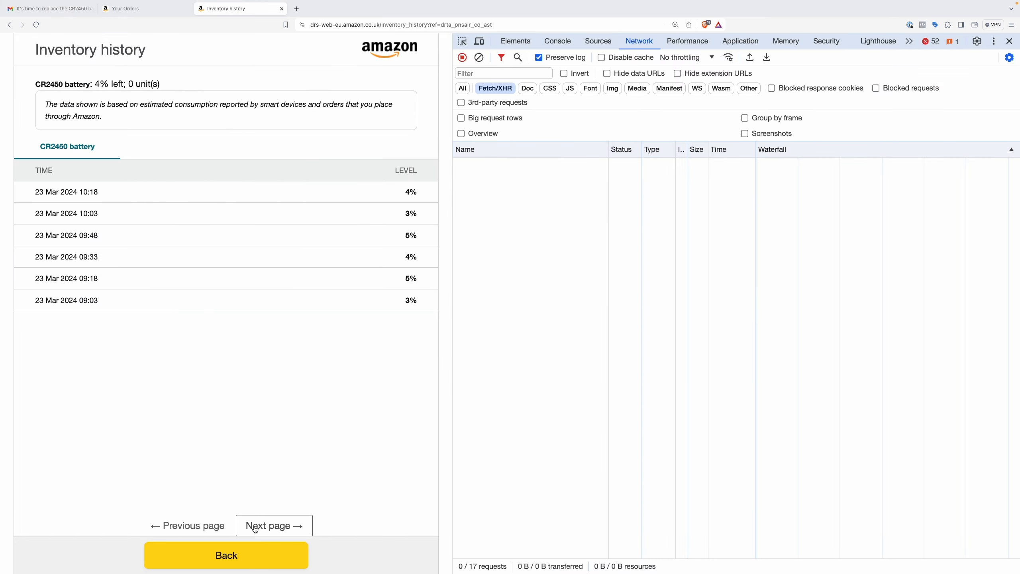
# Page the CR2450 battery inventory history back to 22 Mar 2024 morning readings, logging each request.
pyautogui.click(273, 525)
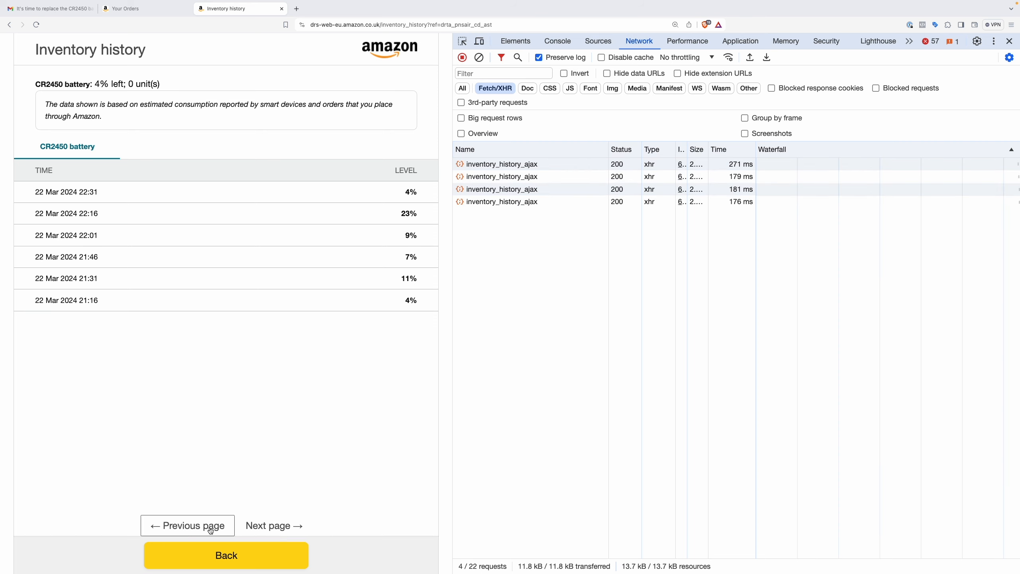
pyautogui.click(273, 525)
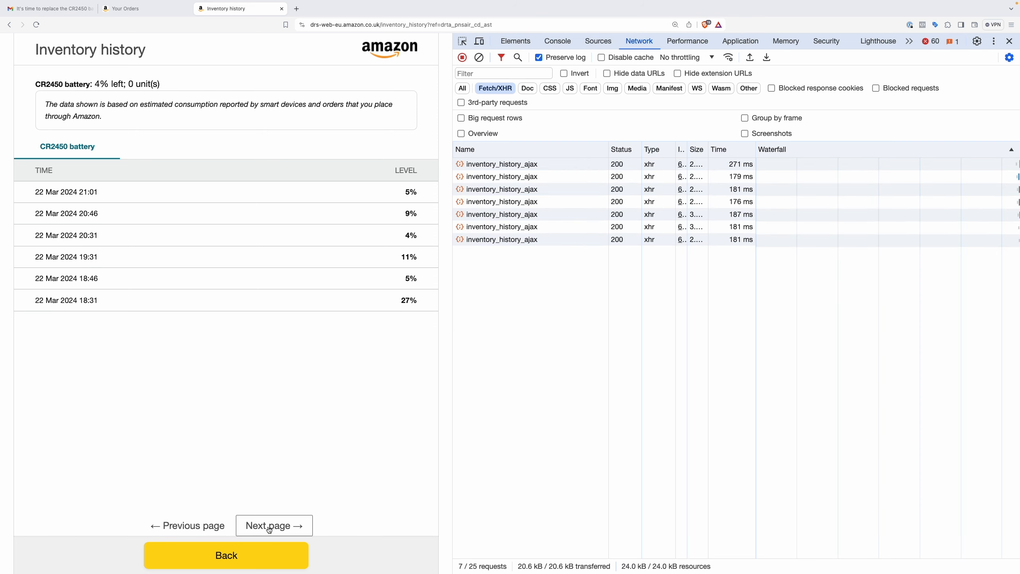
pyautogui.click(274, 525)
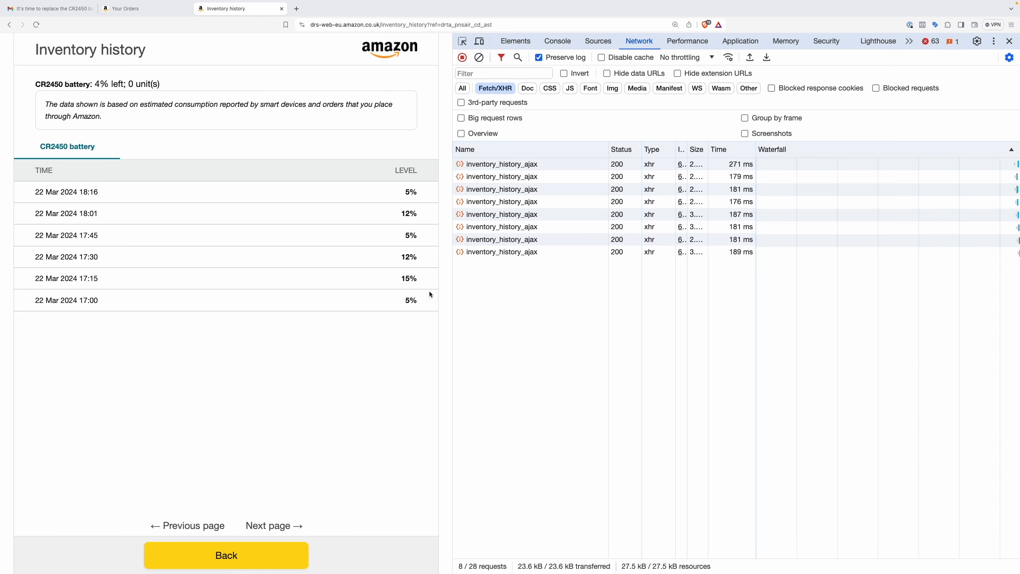
pyautogui.click(273, 525)
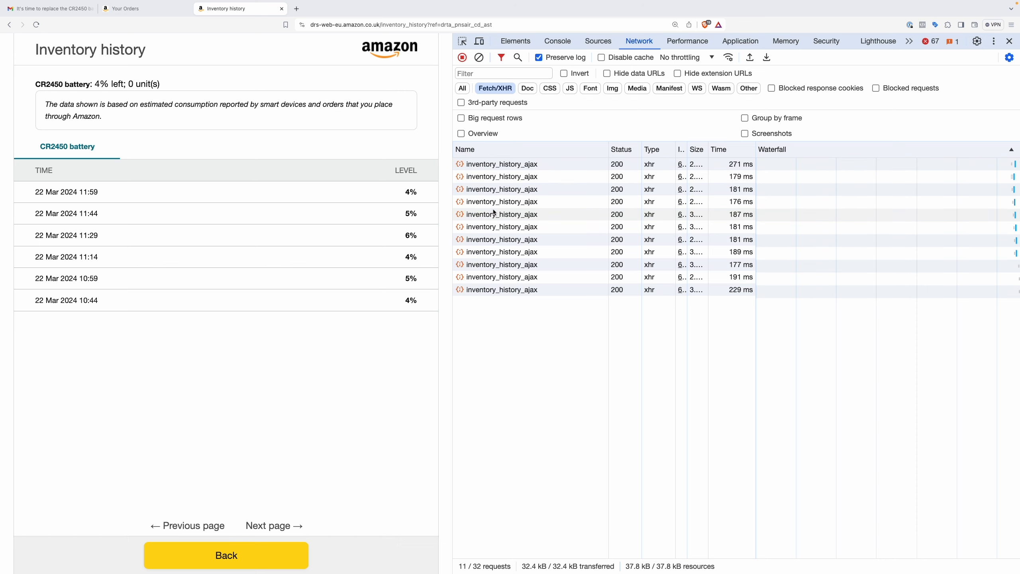
pyautogui.click(501, 163)
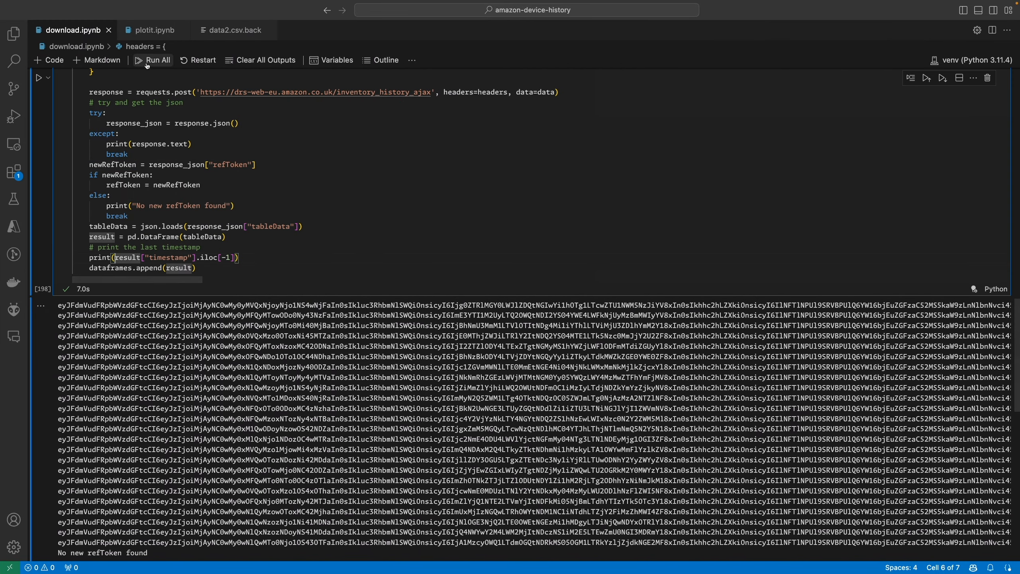
# Re-run download.ipynb so the scraping loop prints page timestamps back to 2024-03-06.
pyautogui.click(154, 60)
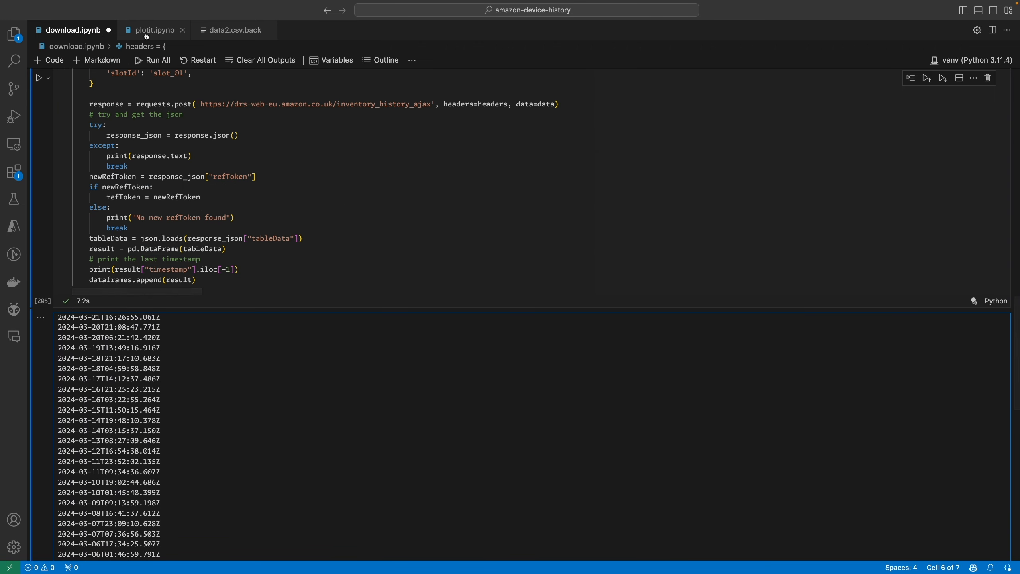
# Run plotit.ipynb to load data2.csv and list the first battery rows from 2024-03-06.
pyautogui.click(154, 30)
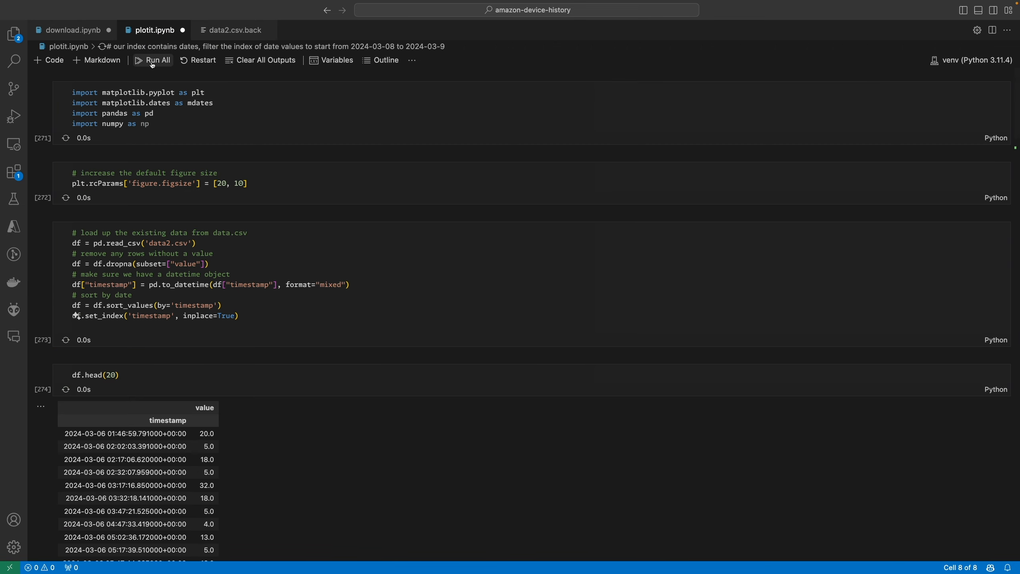
pyautogui.click(154, 60)
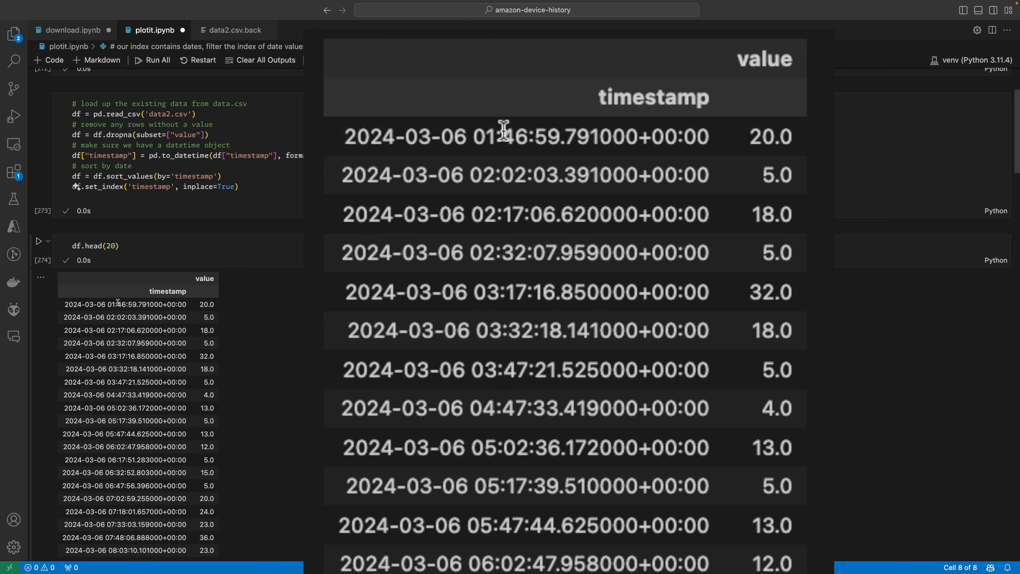
pyautogui.moveTo(487, 197)
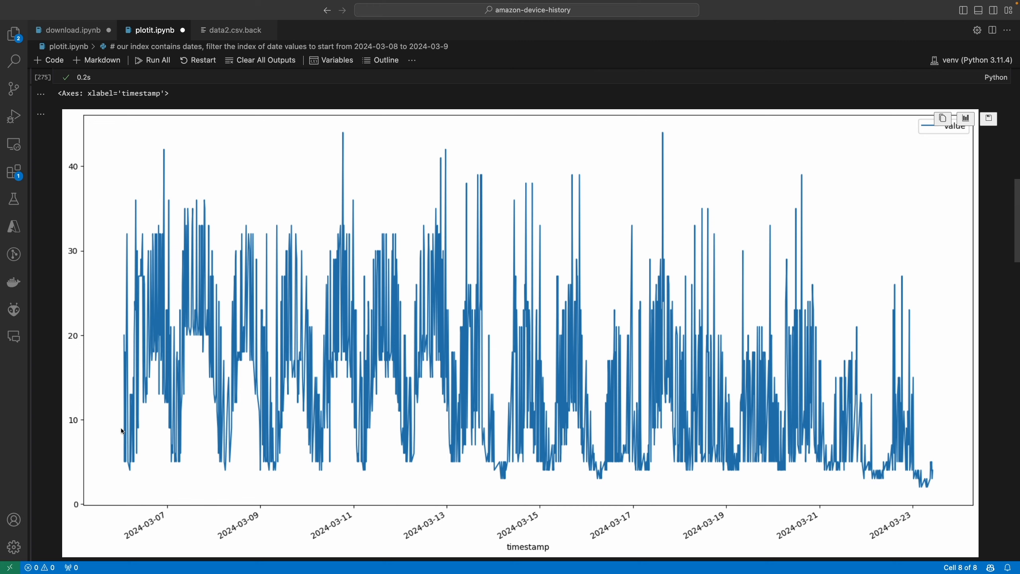
pyautogui.moveTo(467, 359)
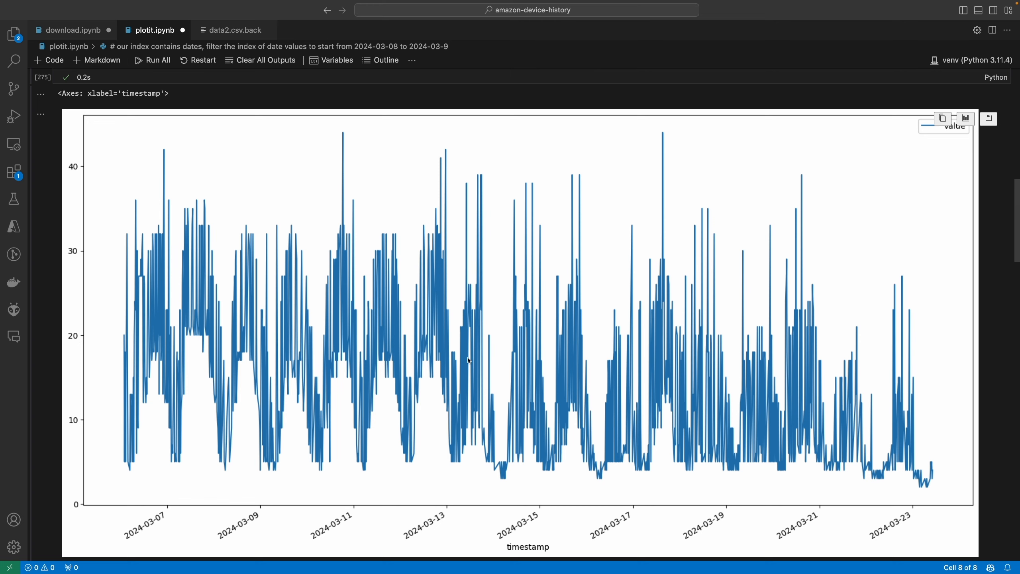
pyautogui.scroll(-3)
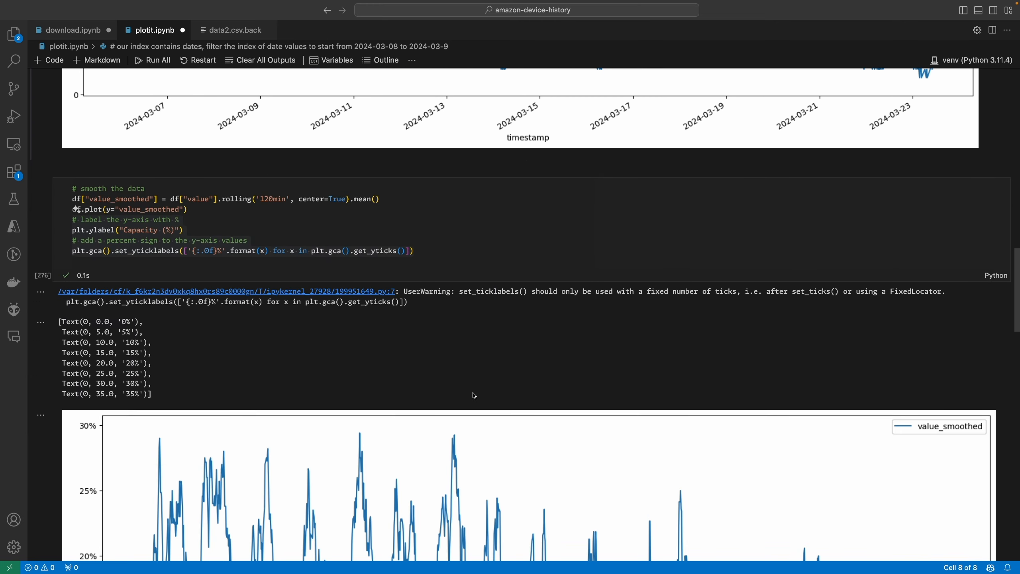
pyautogui.scroll(-3)
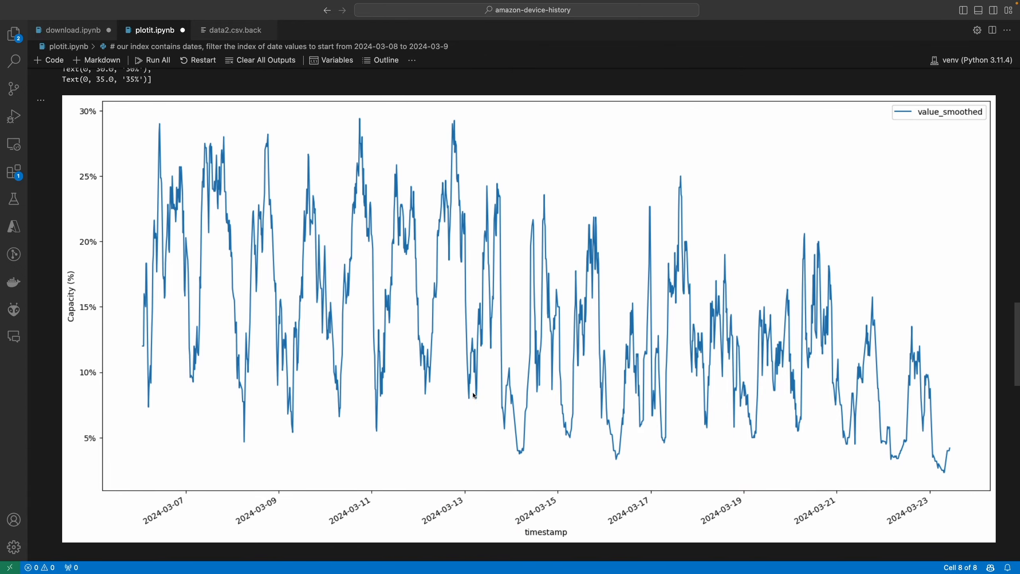
pyautogui.moveTo(237, 332)
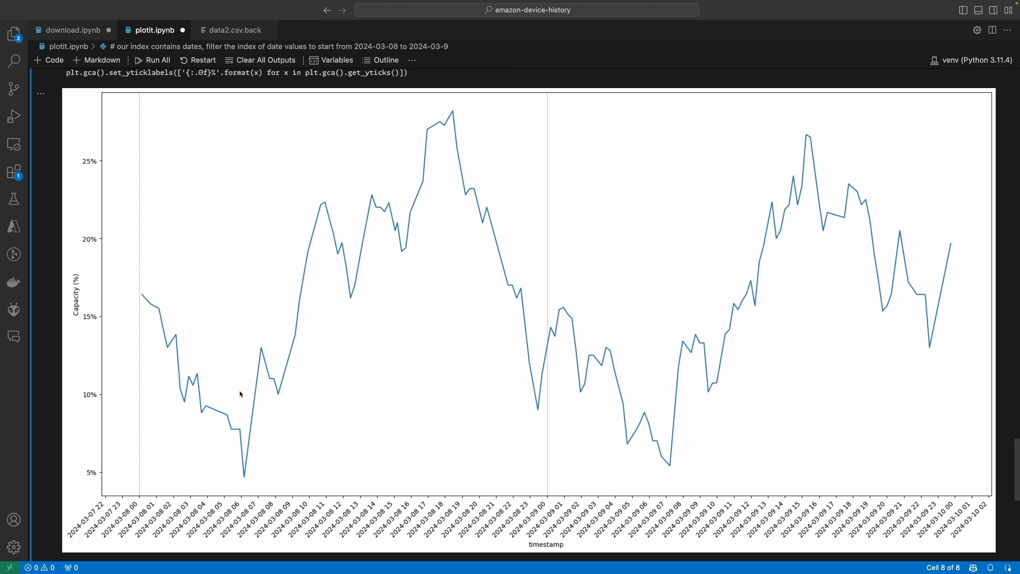
pyautogui.moveTo(185, 406)
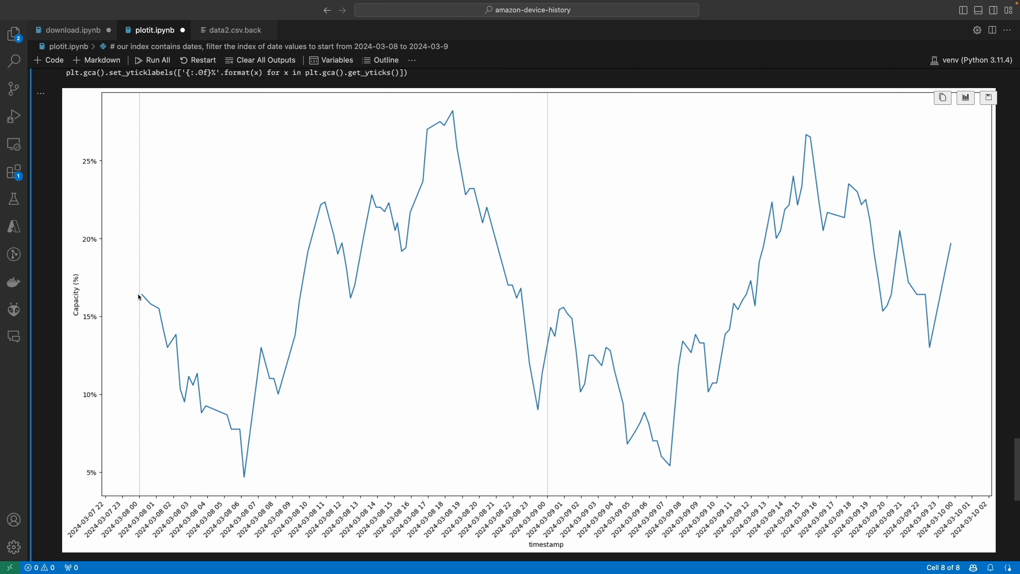
pyautogui.moveTo(231, 467)
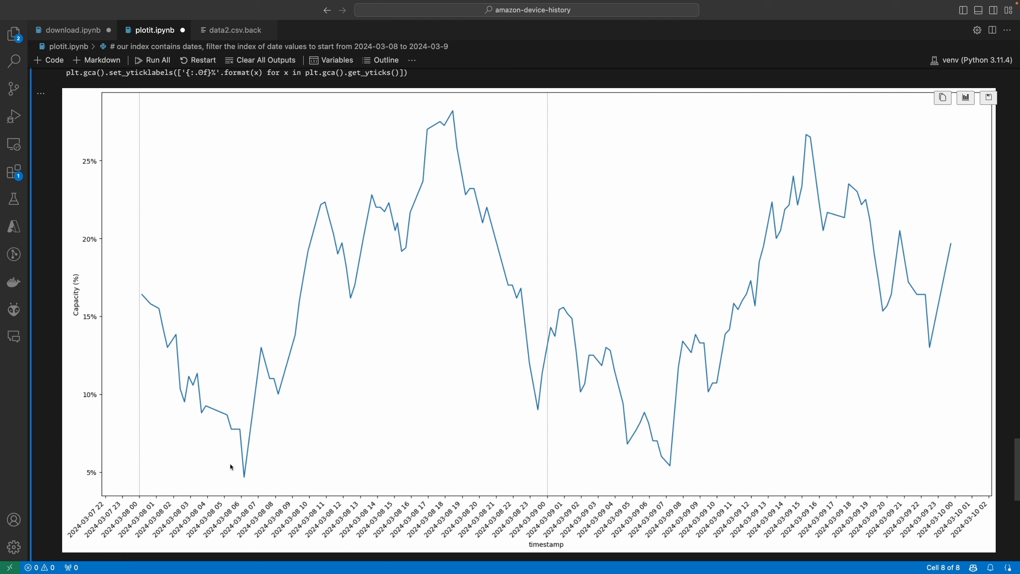
pyautogui.moveTo(236, 462)
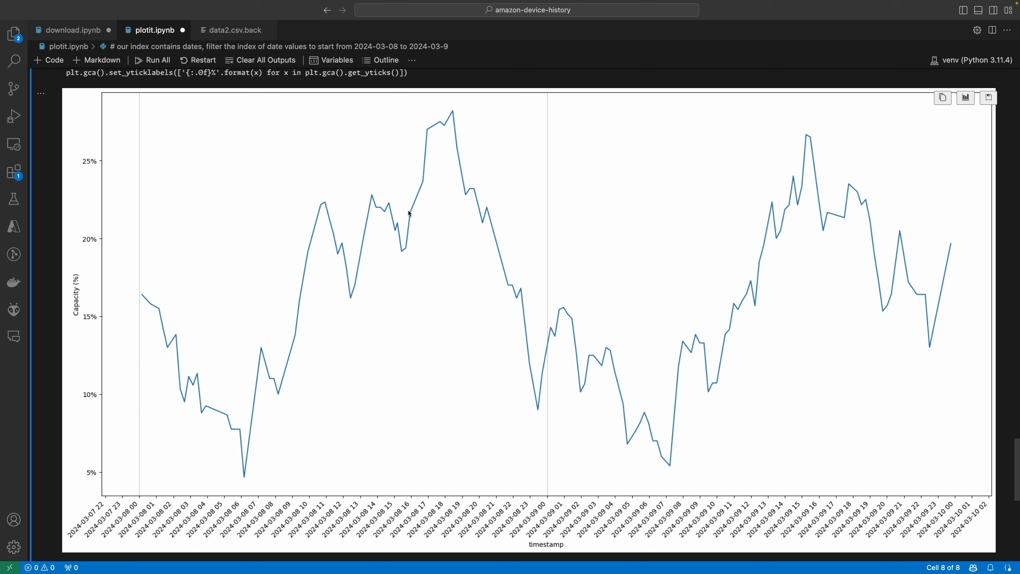
pyautogui.moveTo(199, 465)
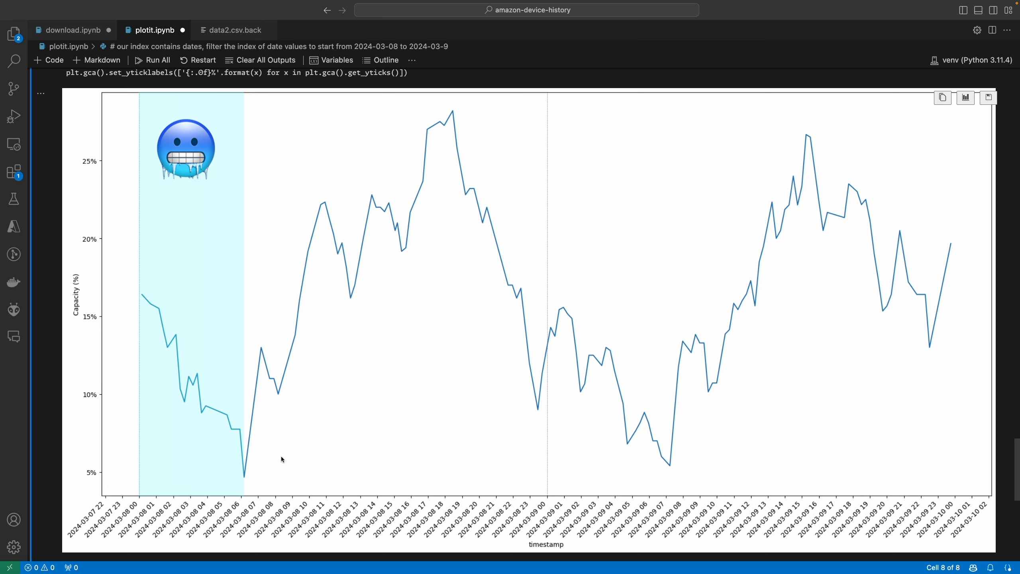
pyautogui.moveTo(472, 289)
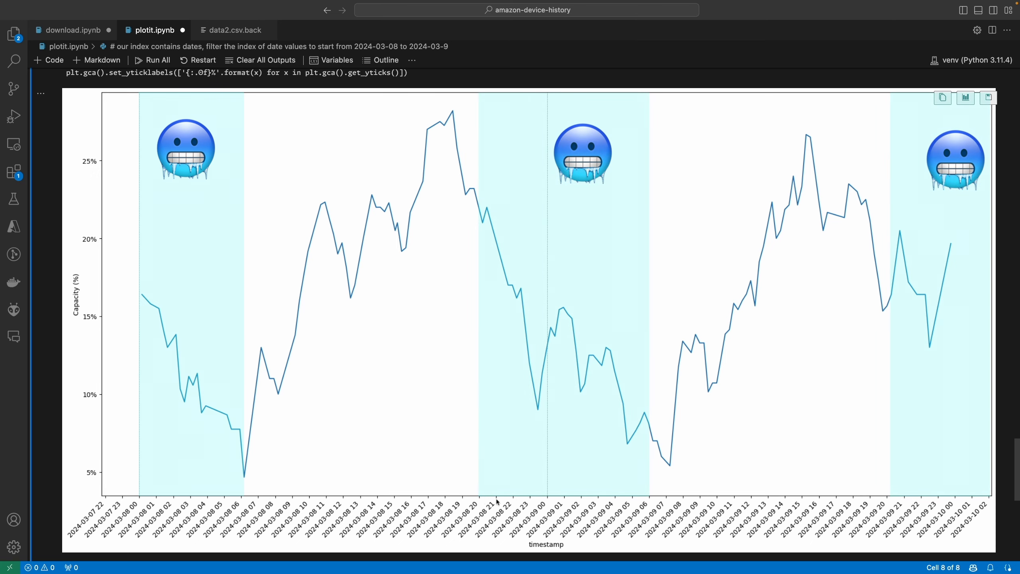
pyautogui.moveTo(455, 150)
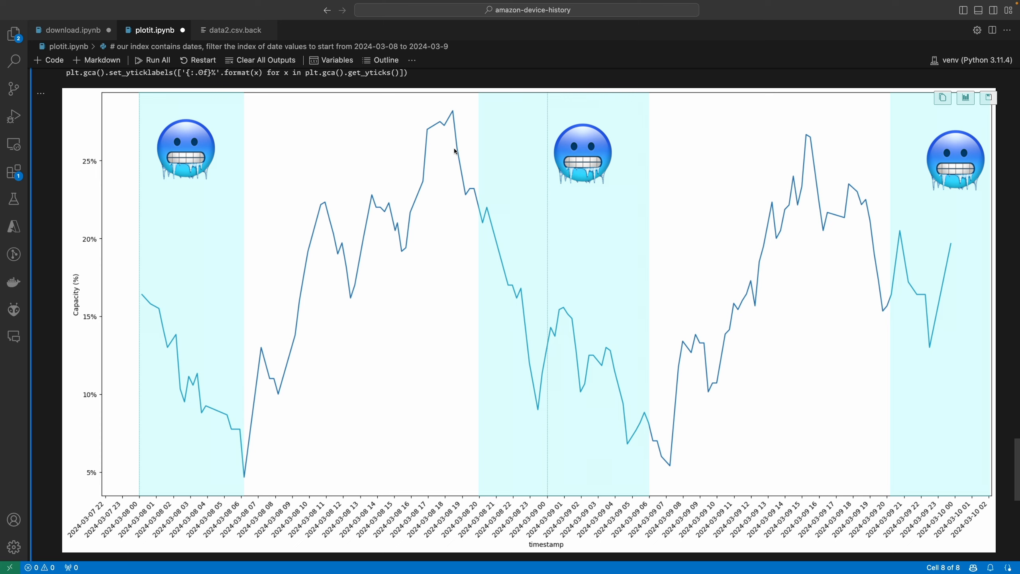
pyautogui.moveTo(487, 501)
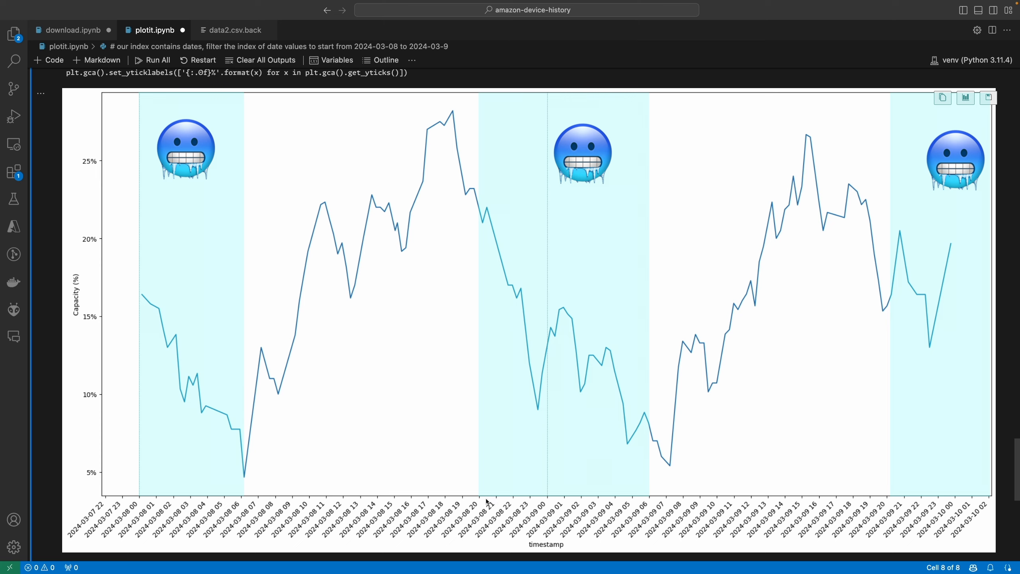
pyautogui.moveTo(469, 151)
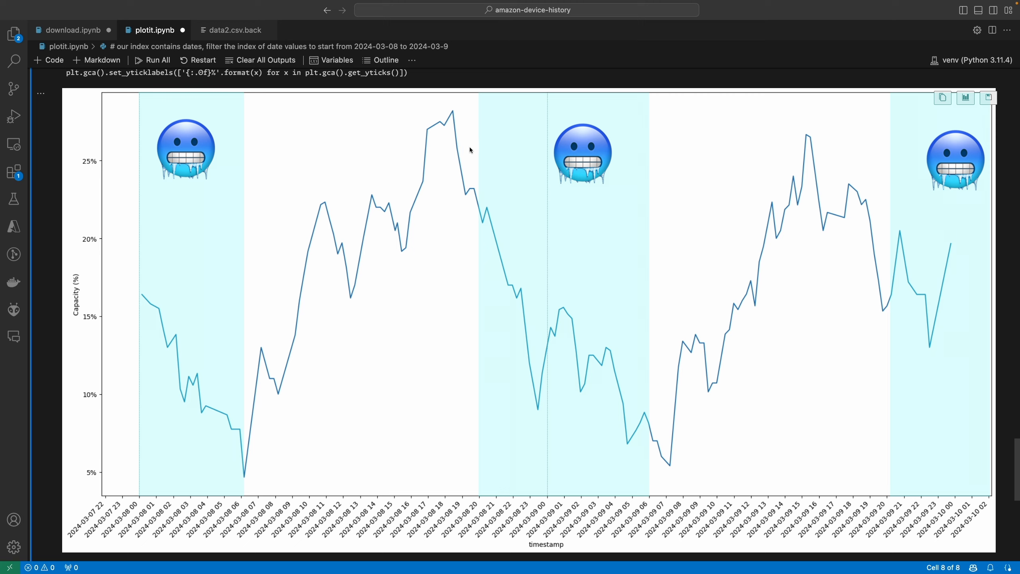
pyautogui.moveTo(498, 208)
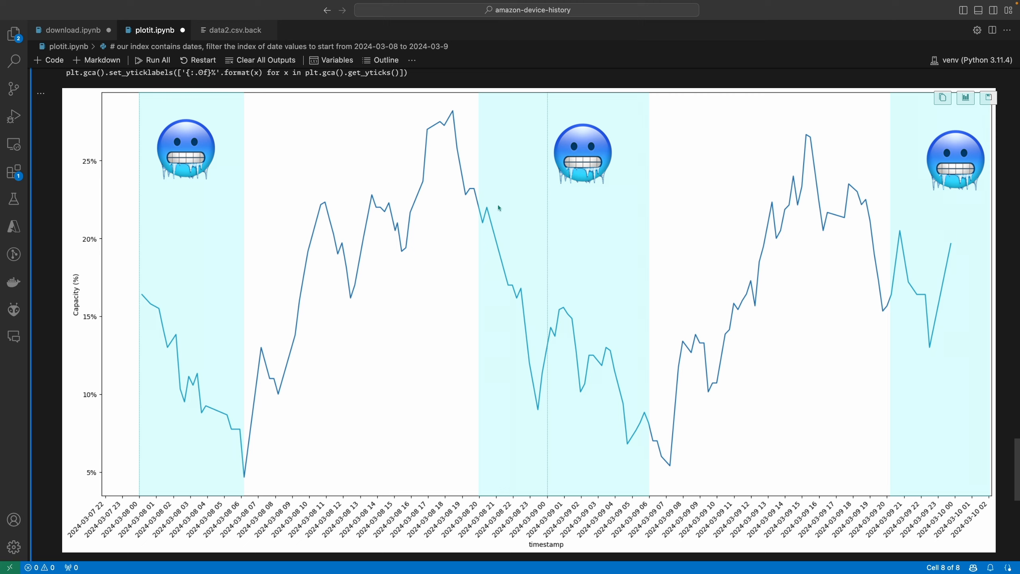
pyautogui.moveTo(544, 354)
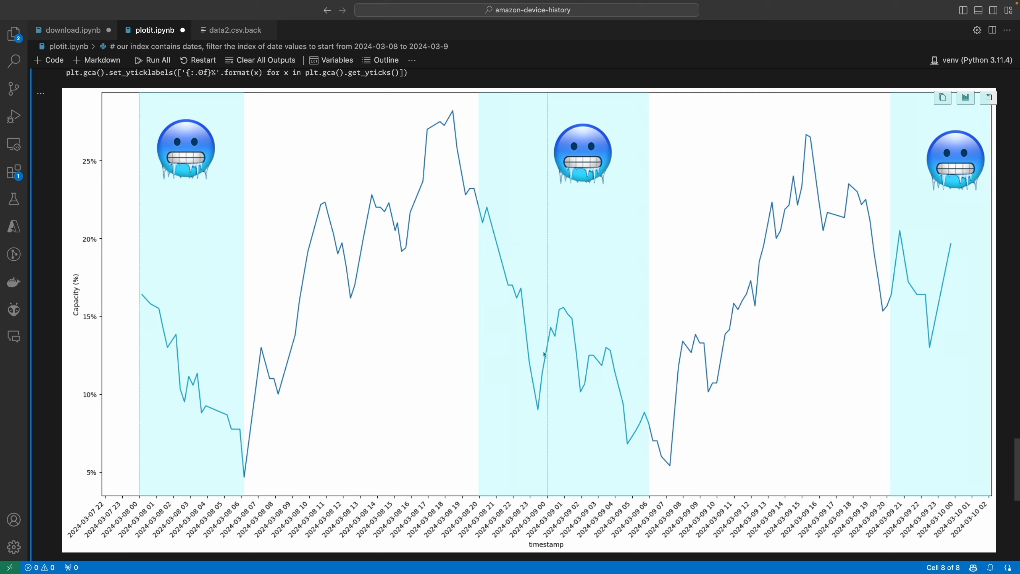
pyautogui.moveTo(566, 383)
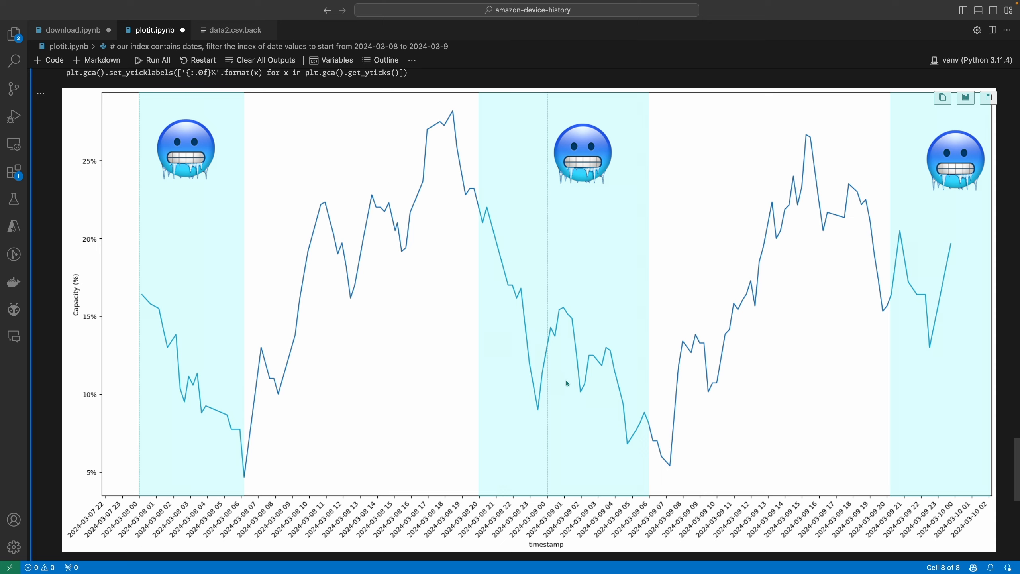
pyautogui.moveTo(660, 501)
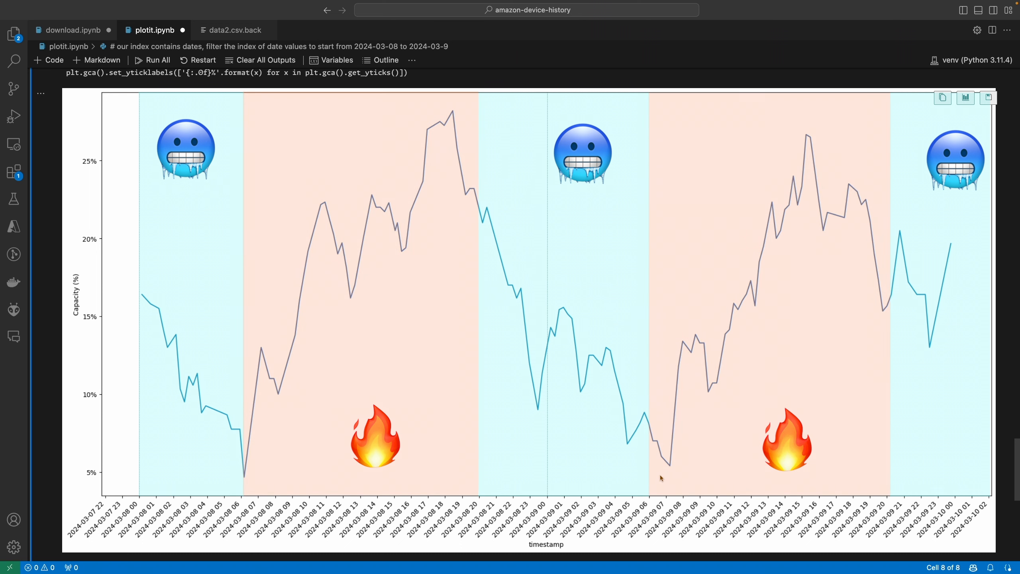
pyautogui.moveTo(775, 241)
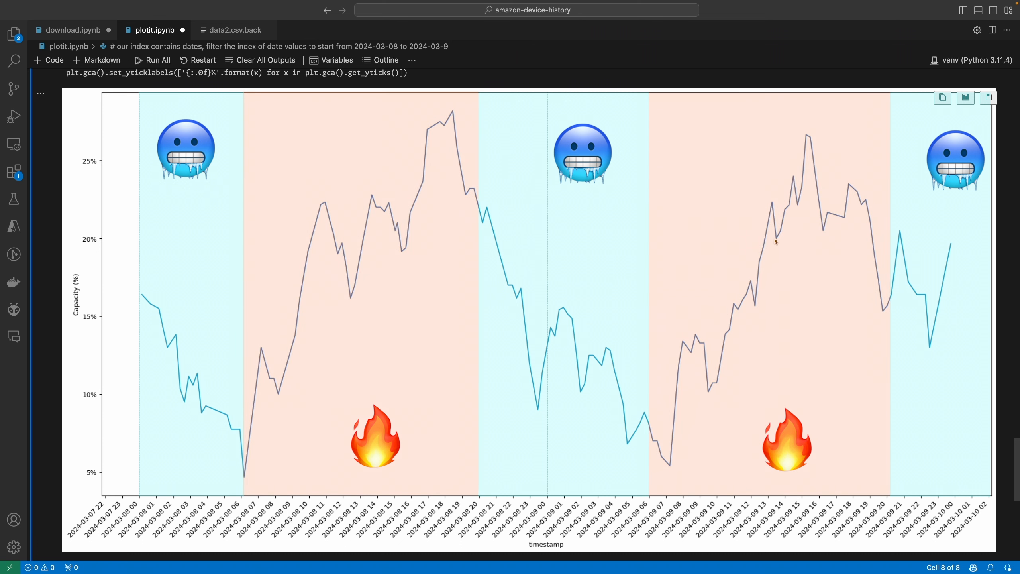
pyautogui.moveTo(511, 452)
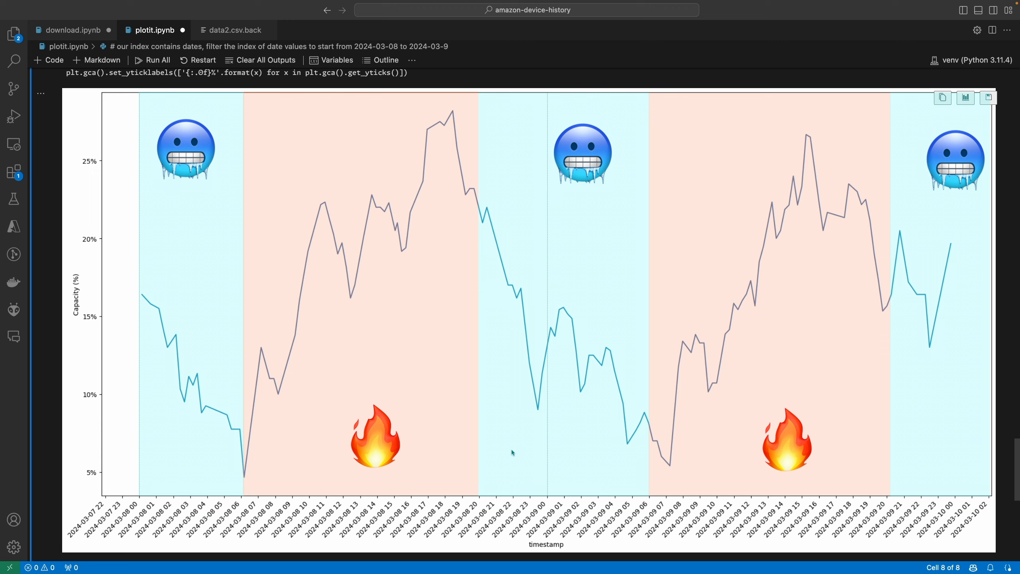
pyautogui.moveTo(852, 174)
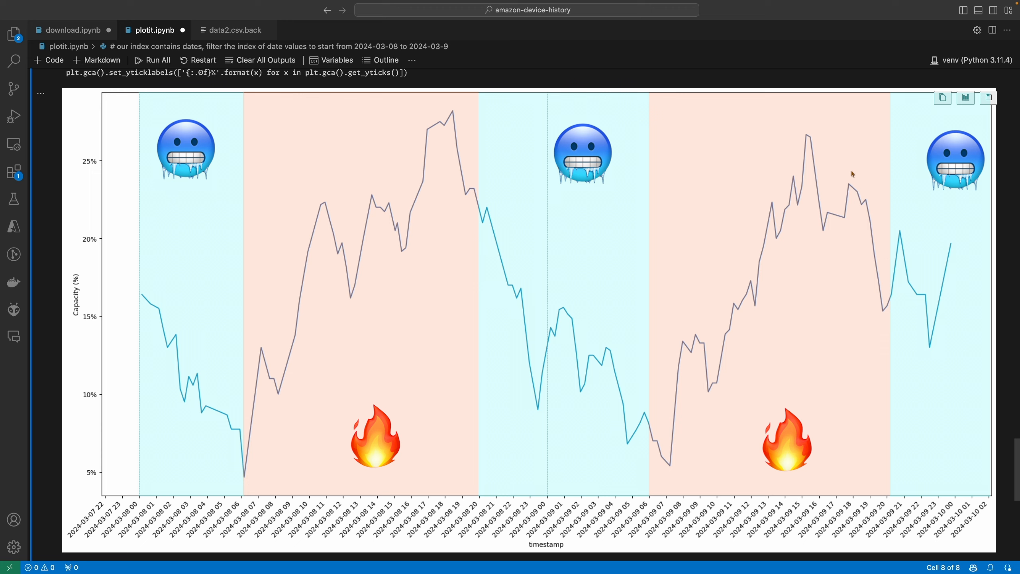
pyautogui.moveTo(812, 146)
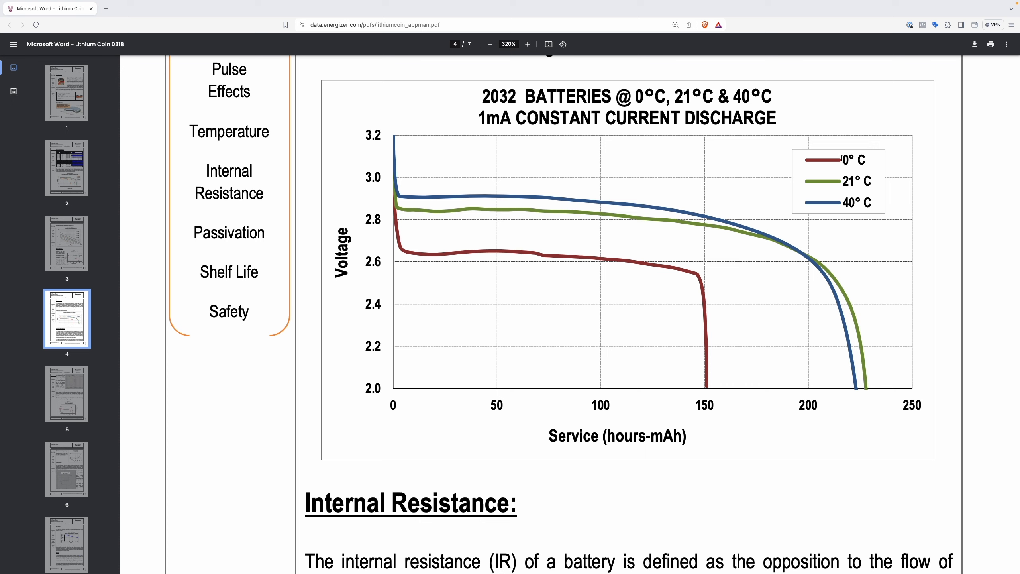
pyautogui.moveTo(694, 303)
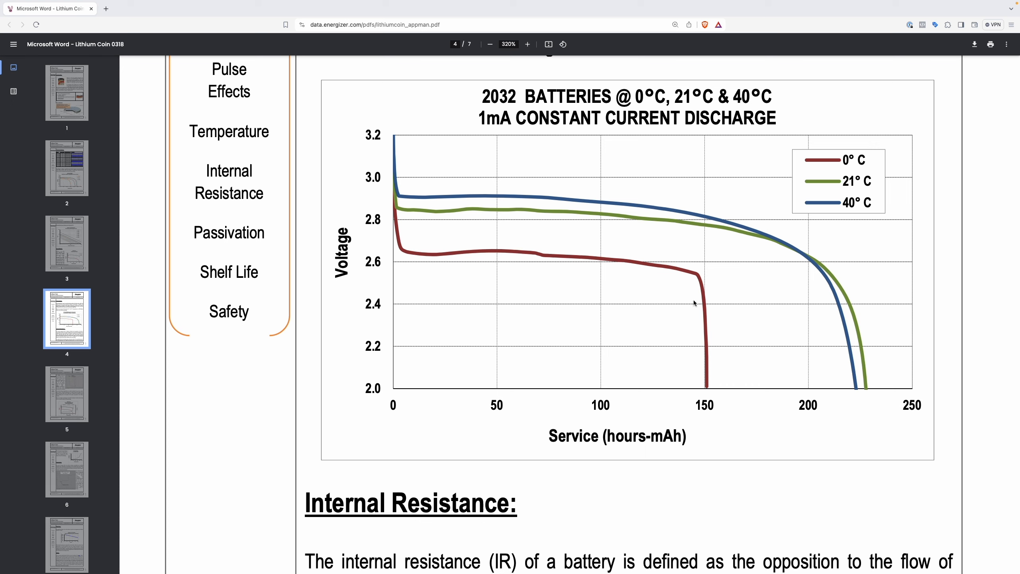
pyautogui.moveTo(615, 234)
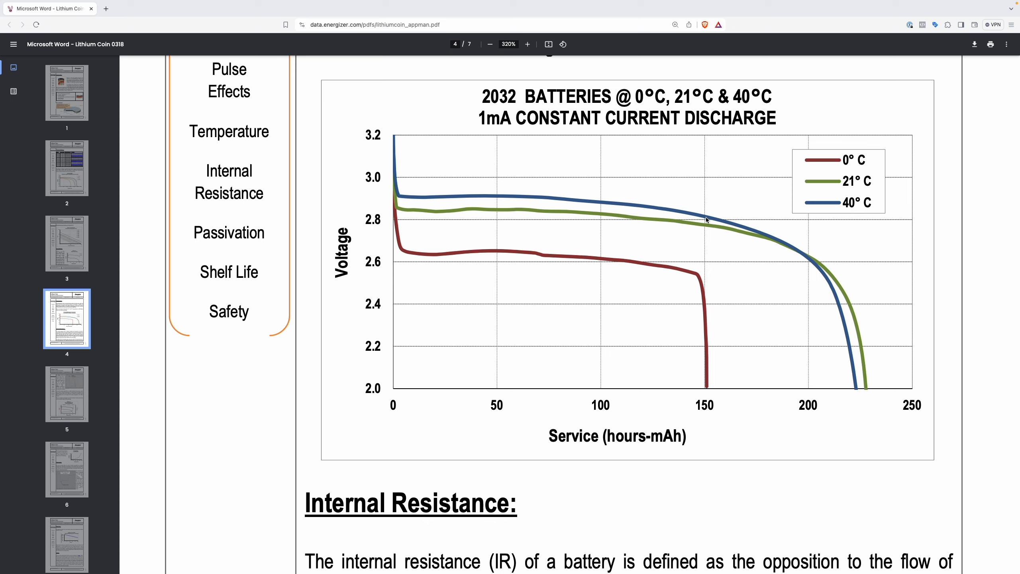
pyautogui.moveTo(639, 252)
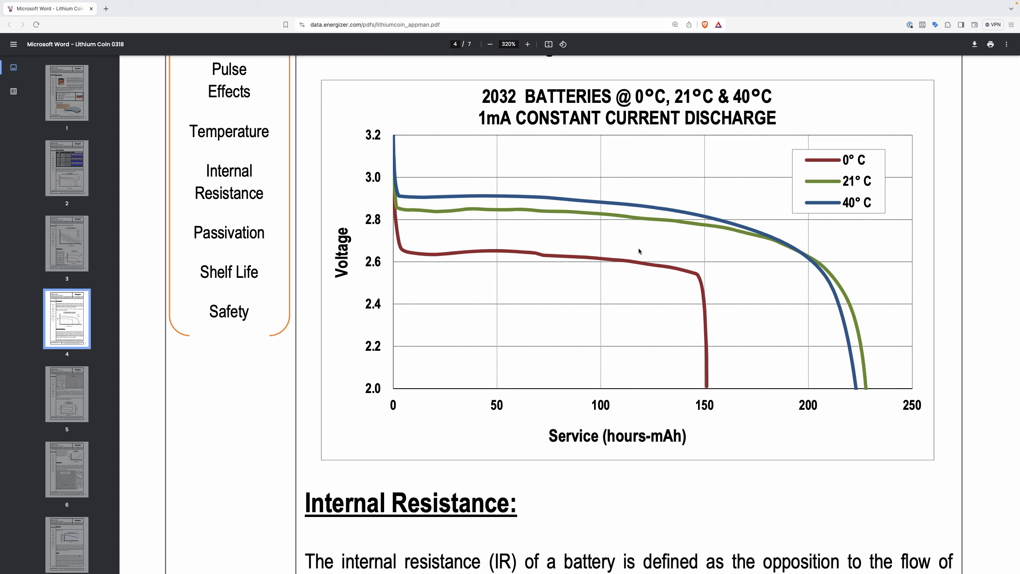
pyautogui.moveTo(615, 267)
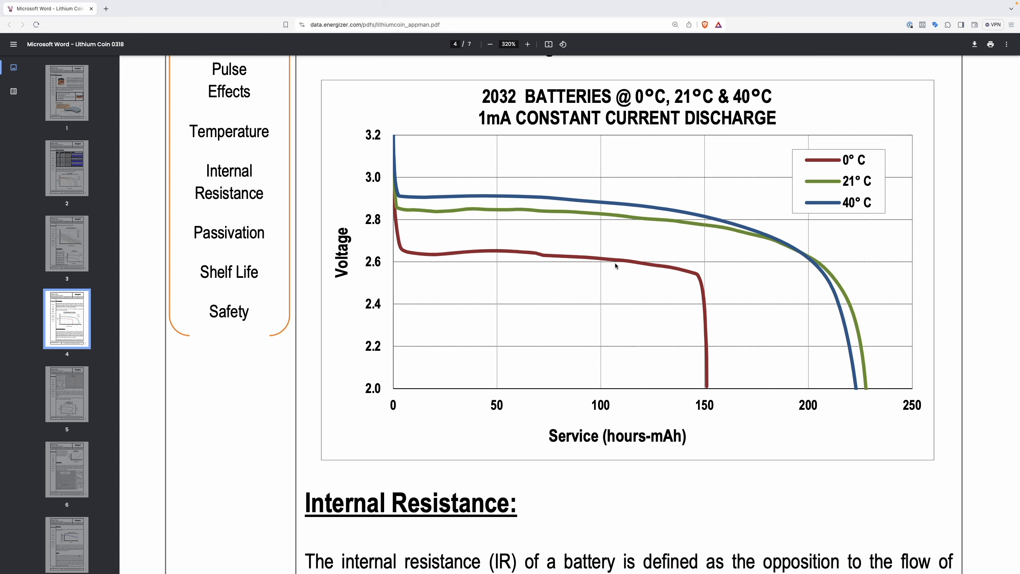